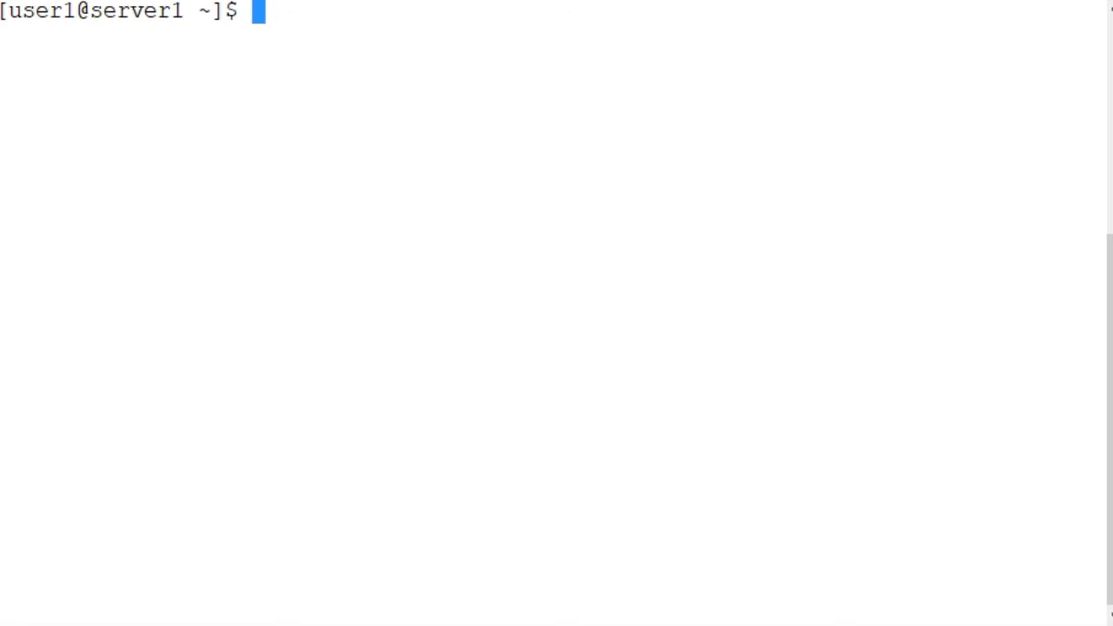
Step: Run lsblk and highlight the unused 1G disk sdd in the device listing
type("lsblk")
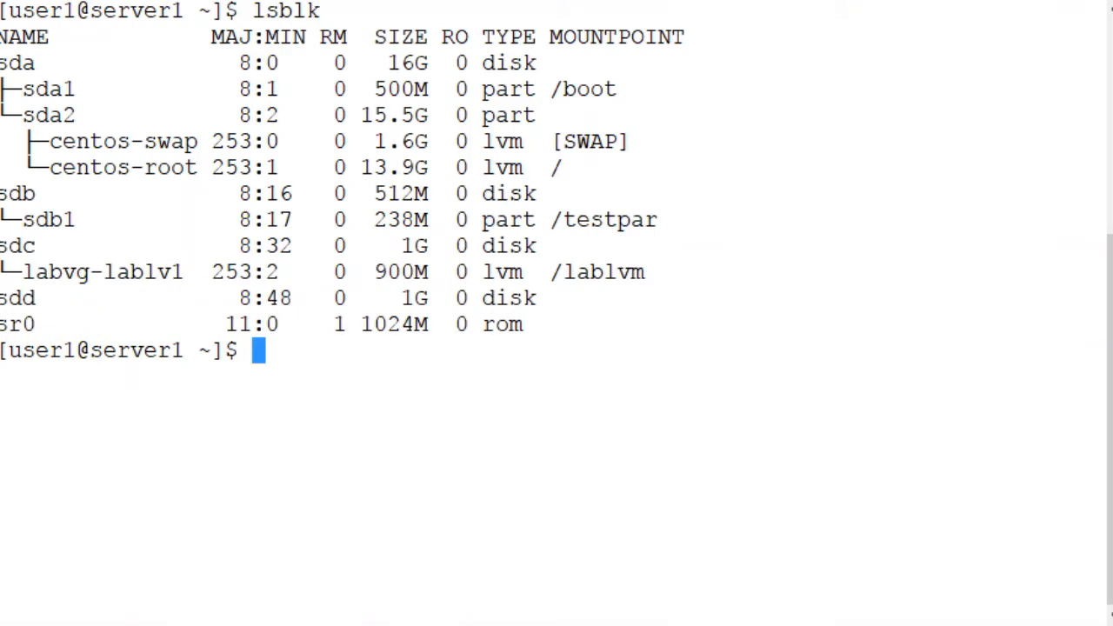
double_click(49, 219)
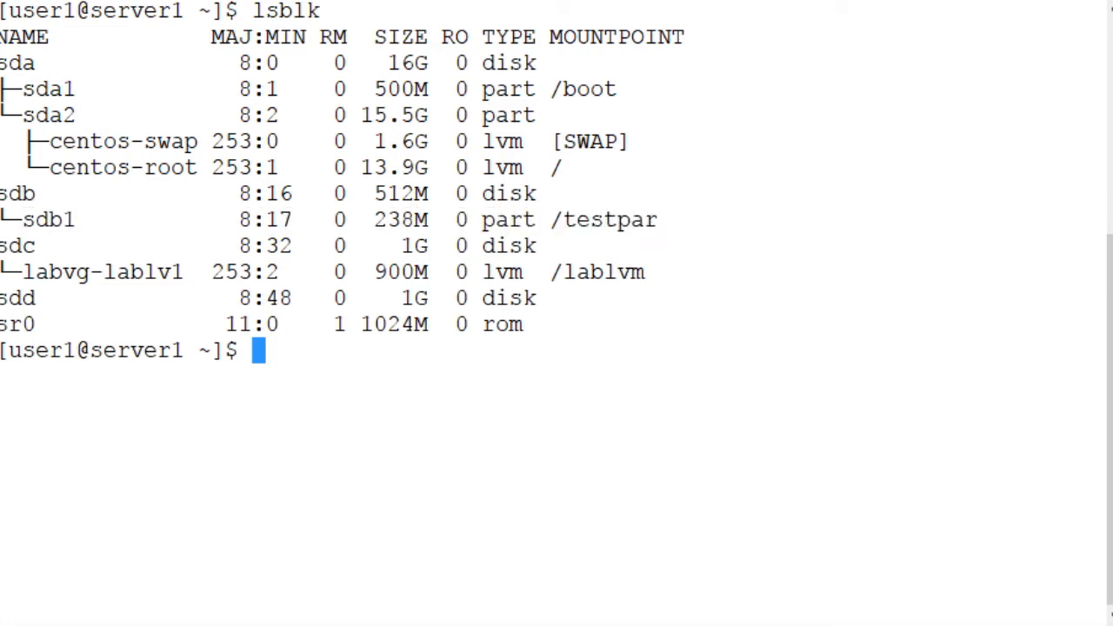
double_click(400, 193)
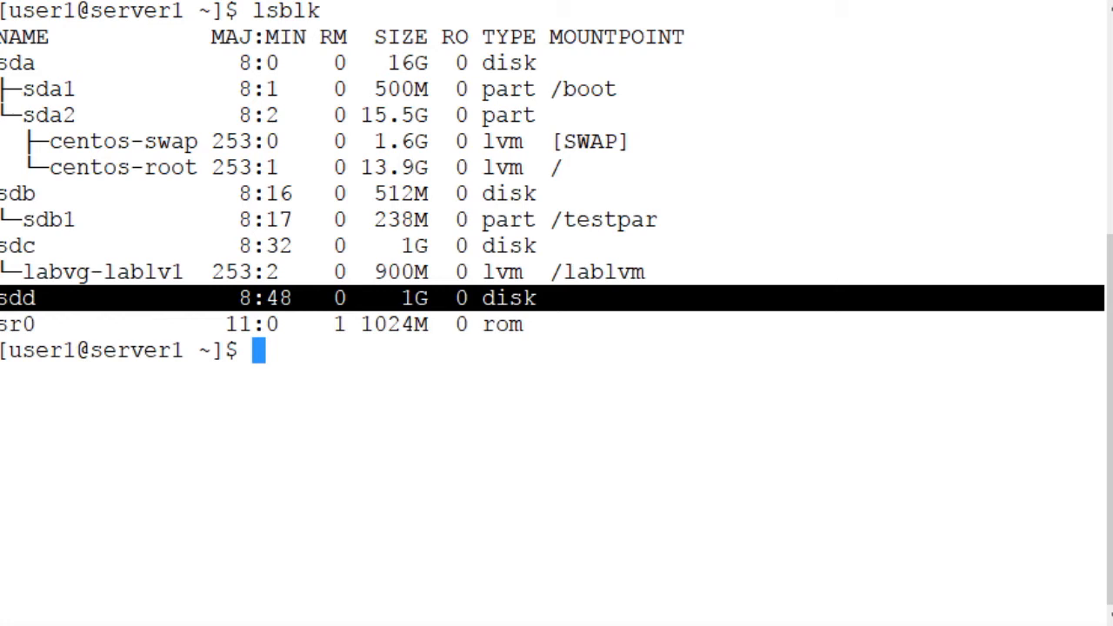
Step: Run sudo pvcreate /dev/sdd to make the disk an LVM physical volume
type("sudo")
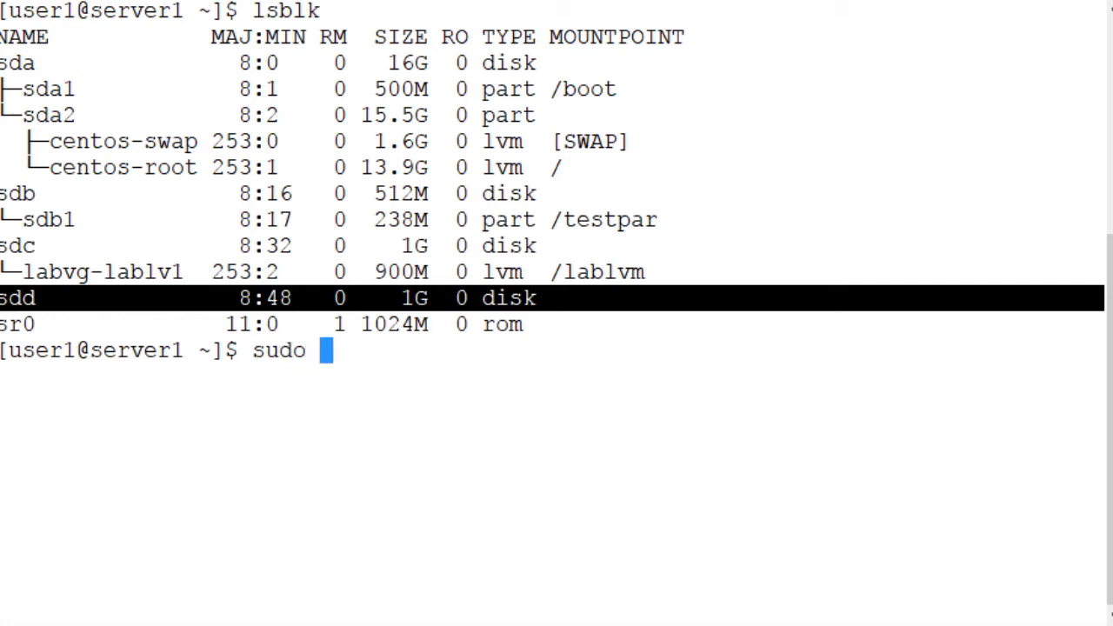
type("pvcrea")
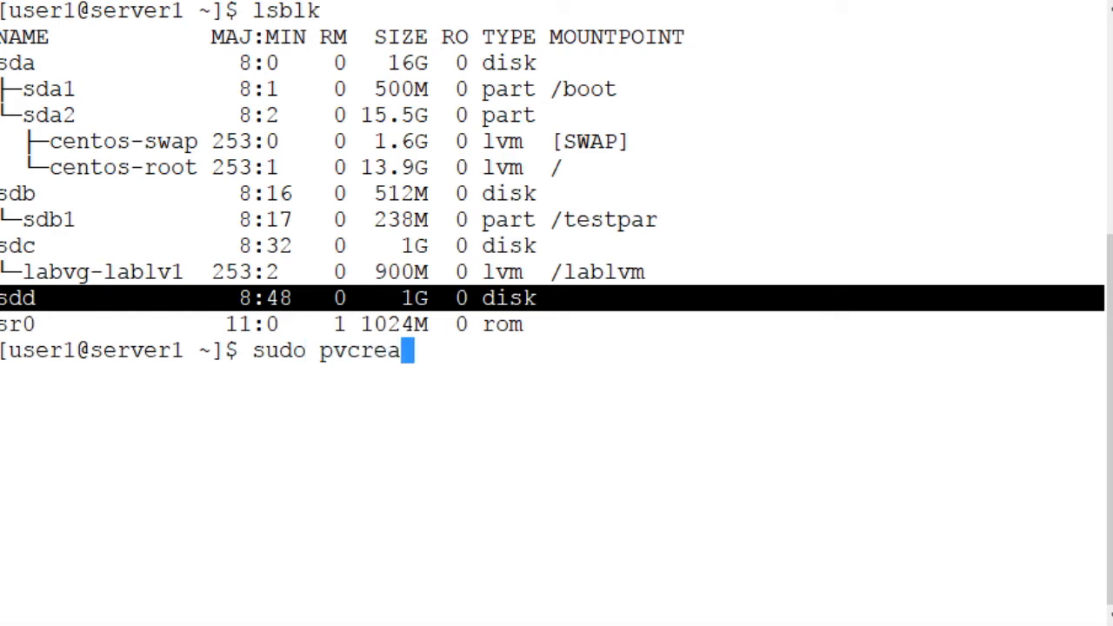
type("te /dev/s")
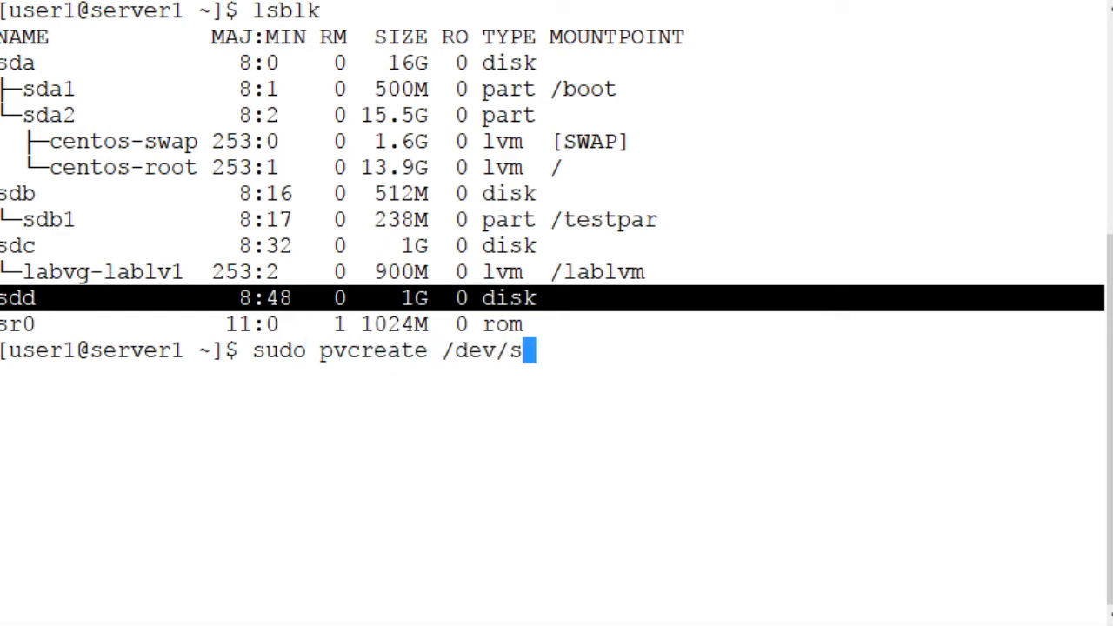
key("Return")
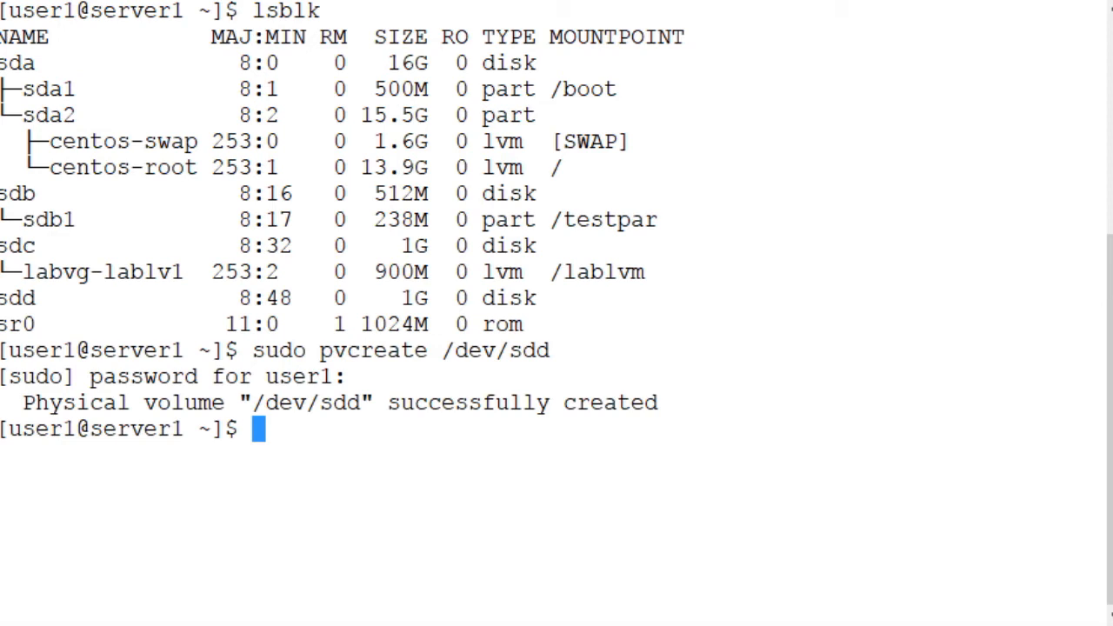
Step: Highlight labvg and run sudo vgextend labvg /dev/sdd to add the disk
double_click(52, 271)
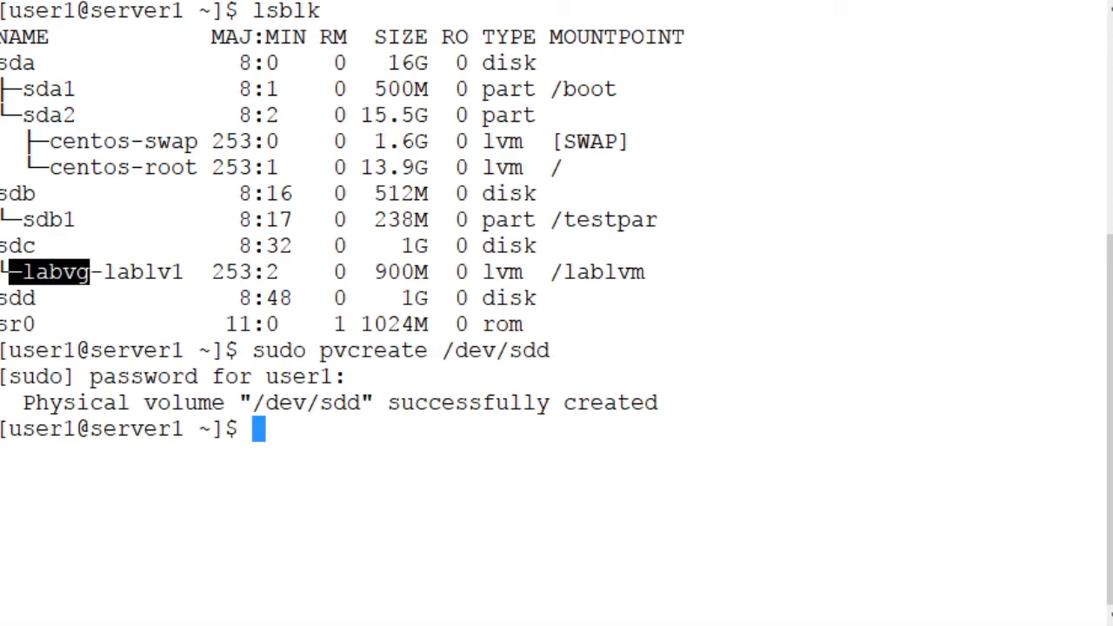
type("sudo vg")
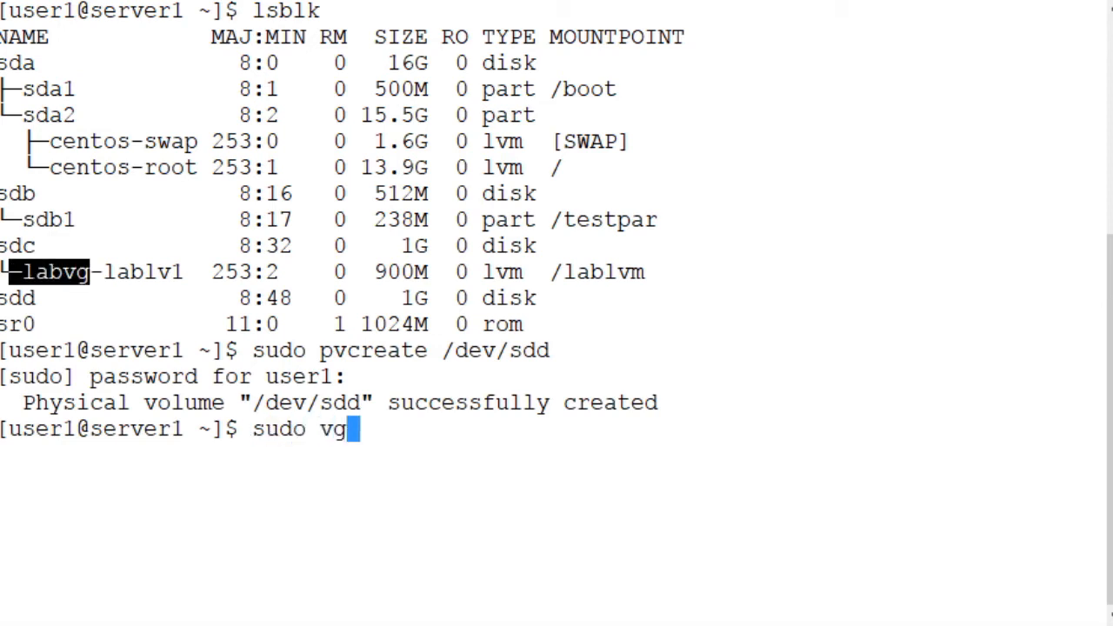
type("extend")
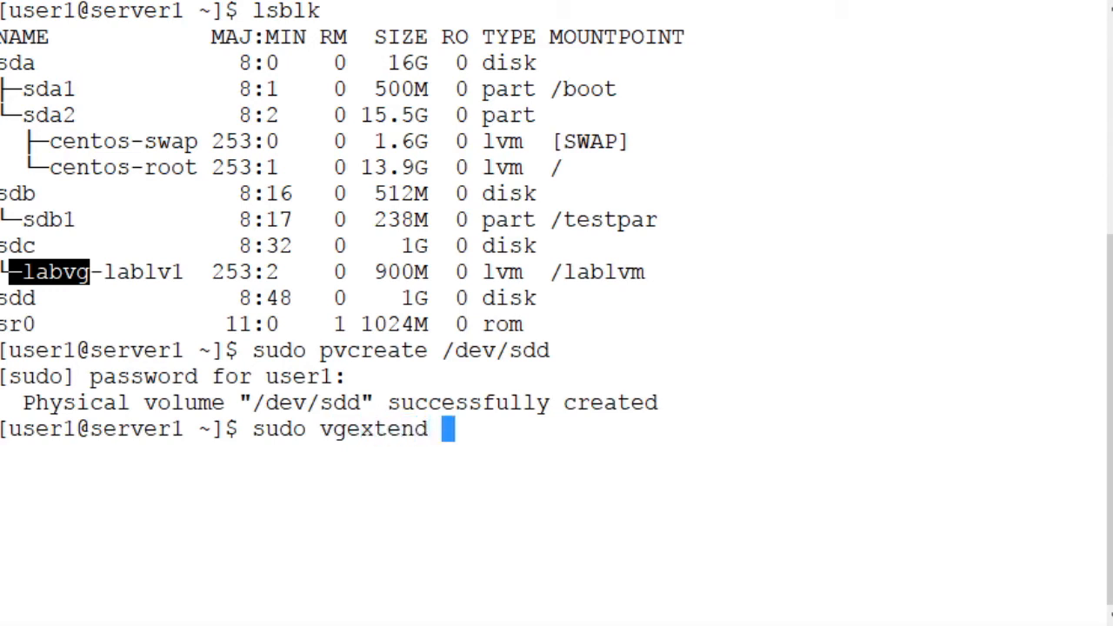
type("labvg")
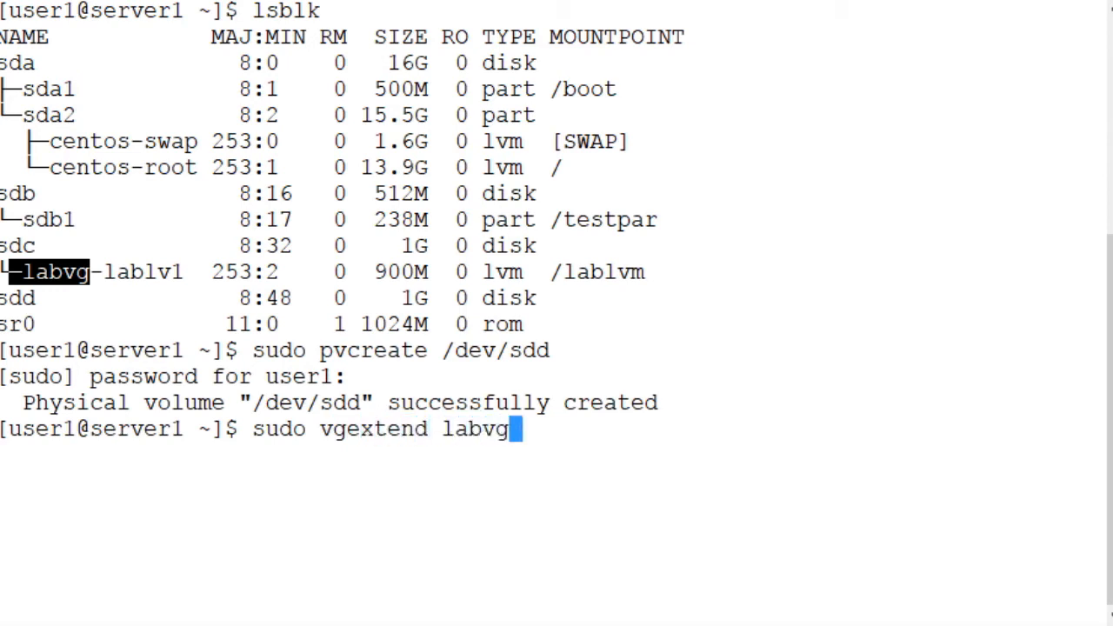
type("/dev")
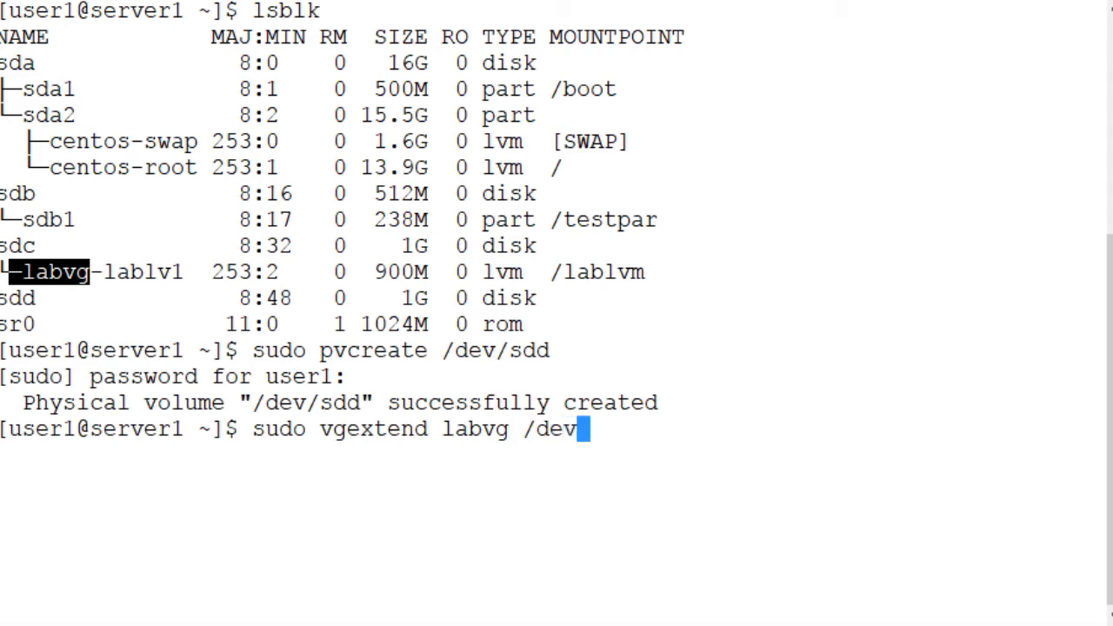
type("/s")
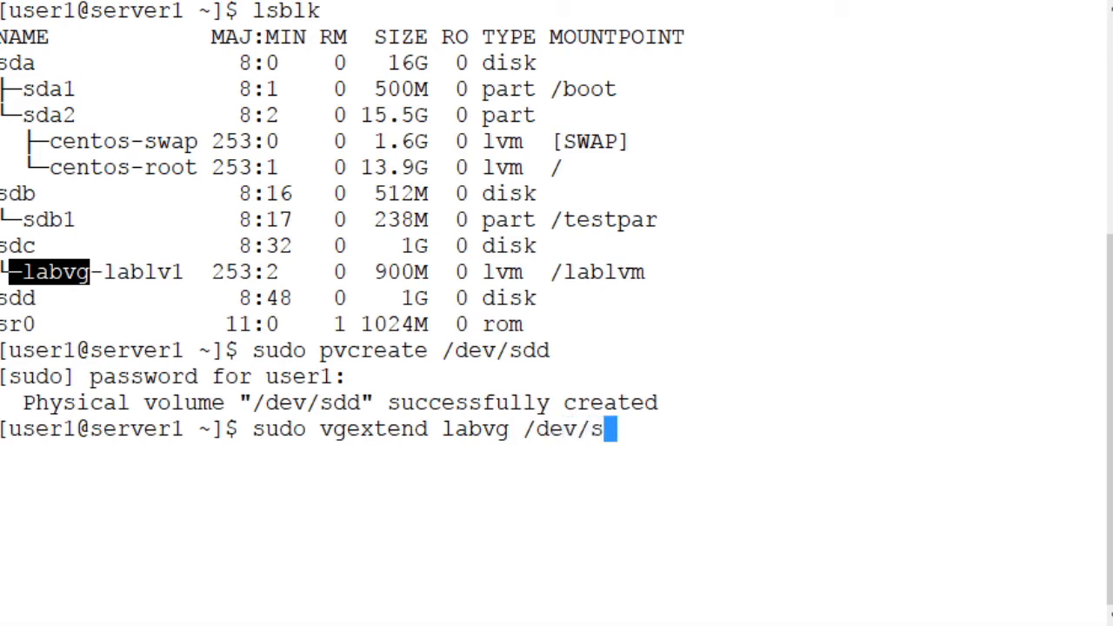
type("dd")
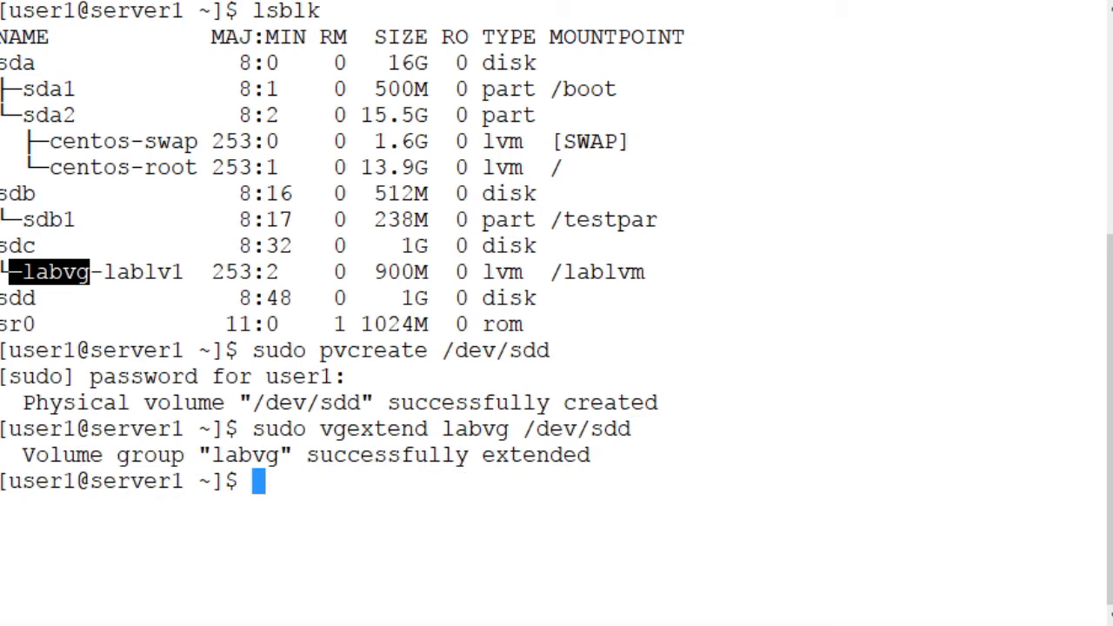
Step: Run sudo vgs to confirm labvg has 2 physical volumes totalling 1.99g
type("sudo")
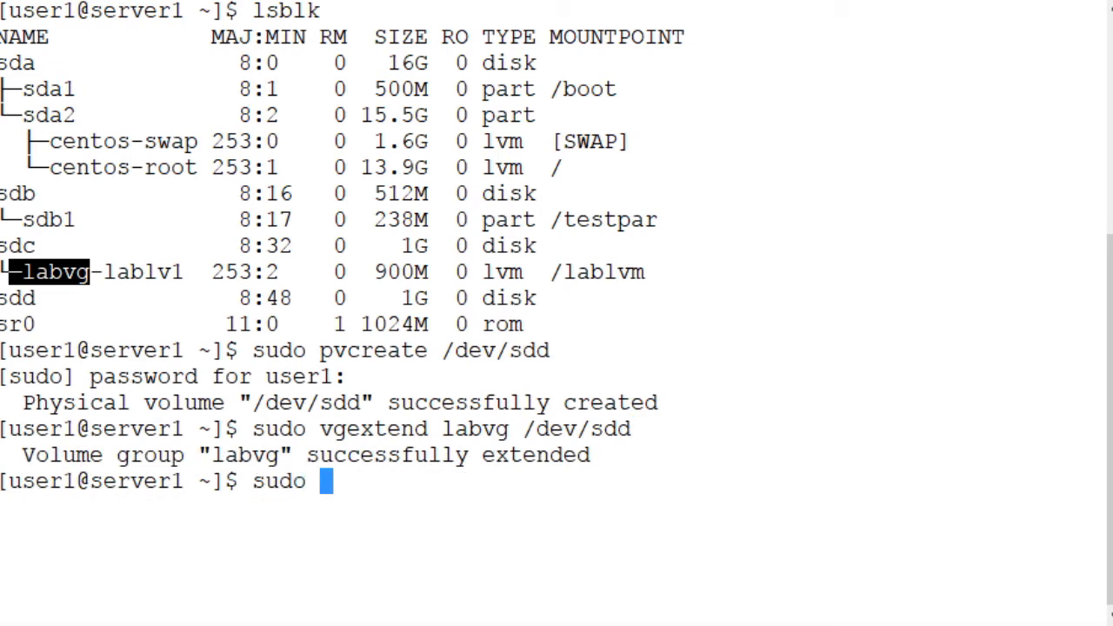
type("vgs")
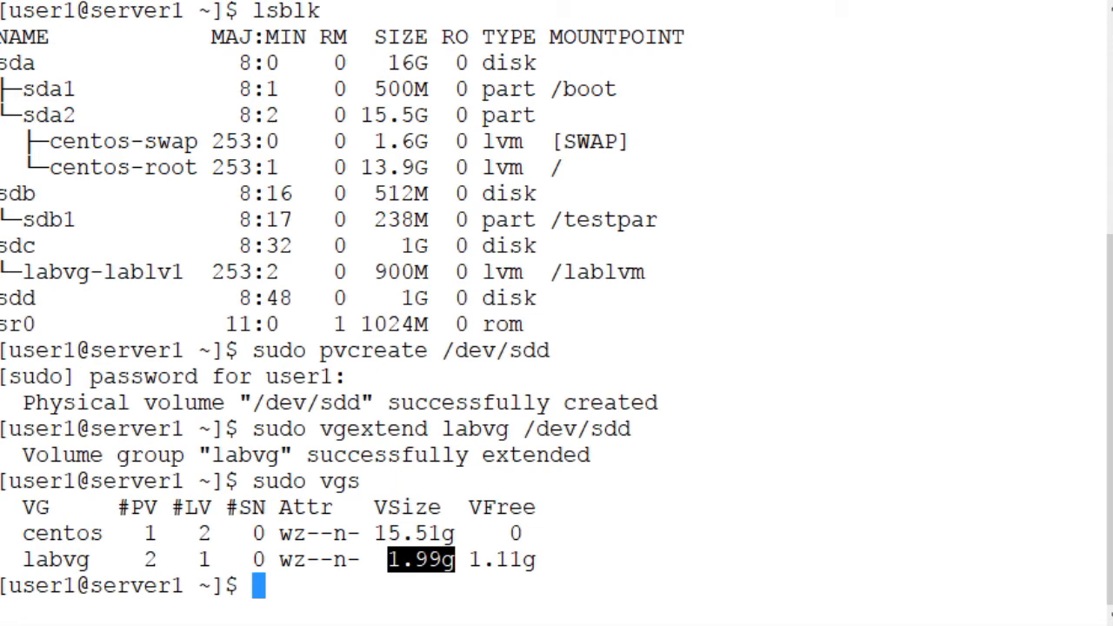
type("sudo vgdisplay -v")
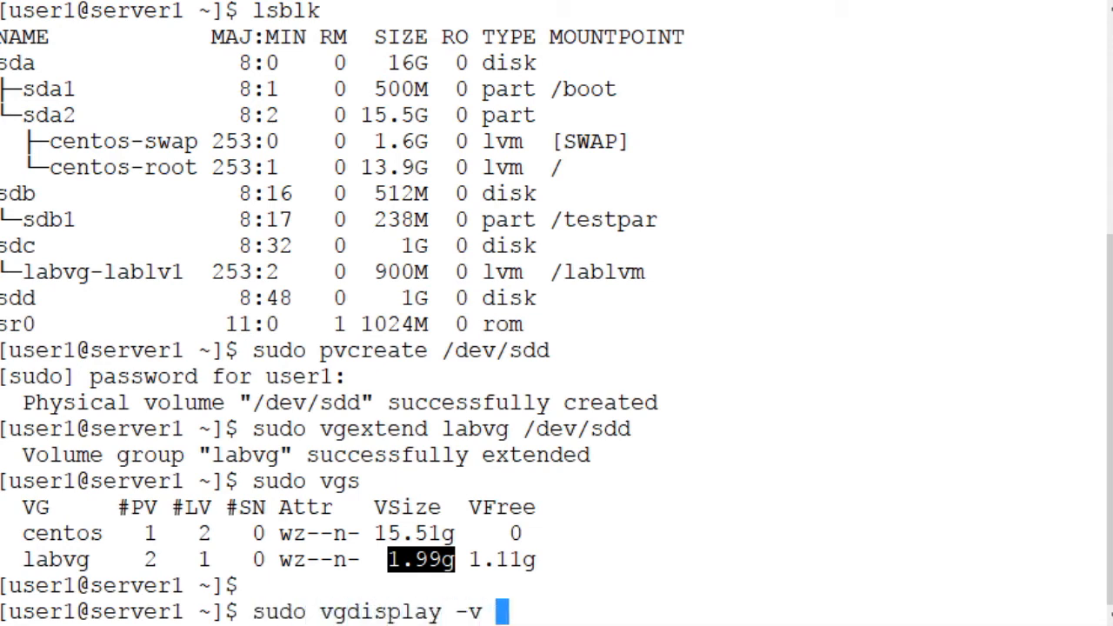
Step: Page through sudo vgdisplay -v labvg, highlighting /dev/sdd and its total extents
type("labvg")
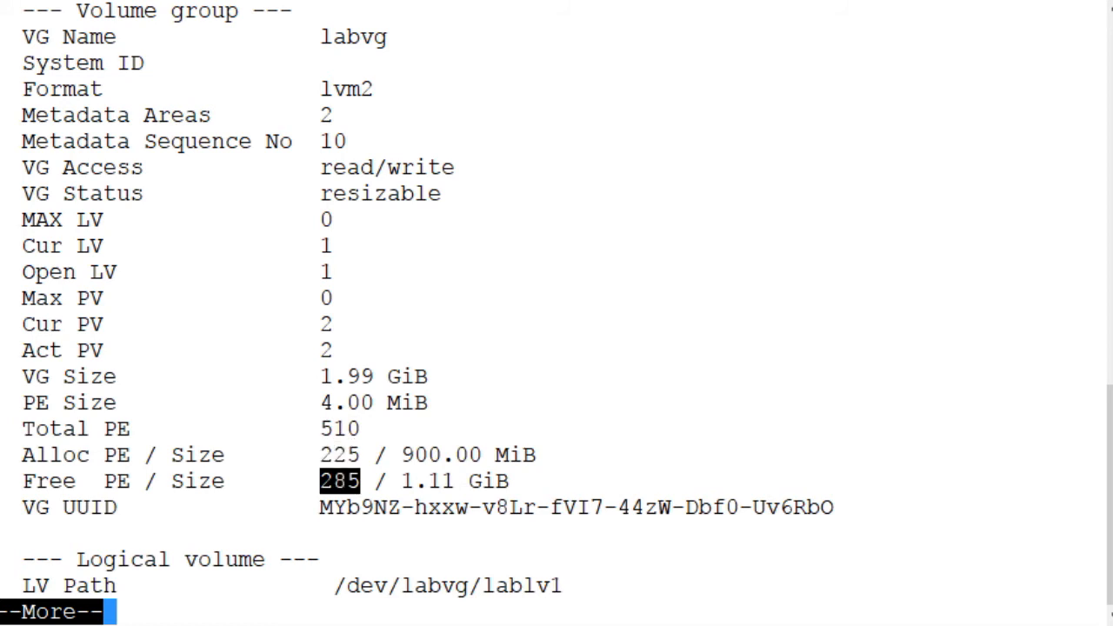
key("space")
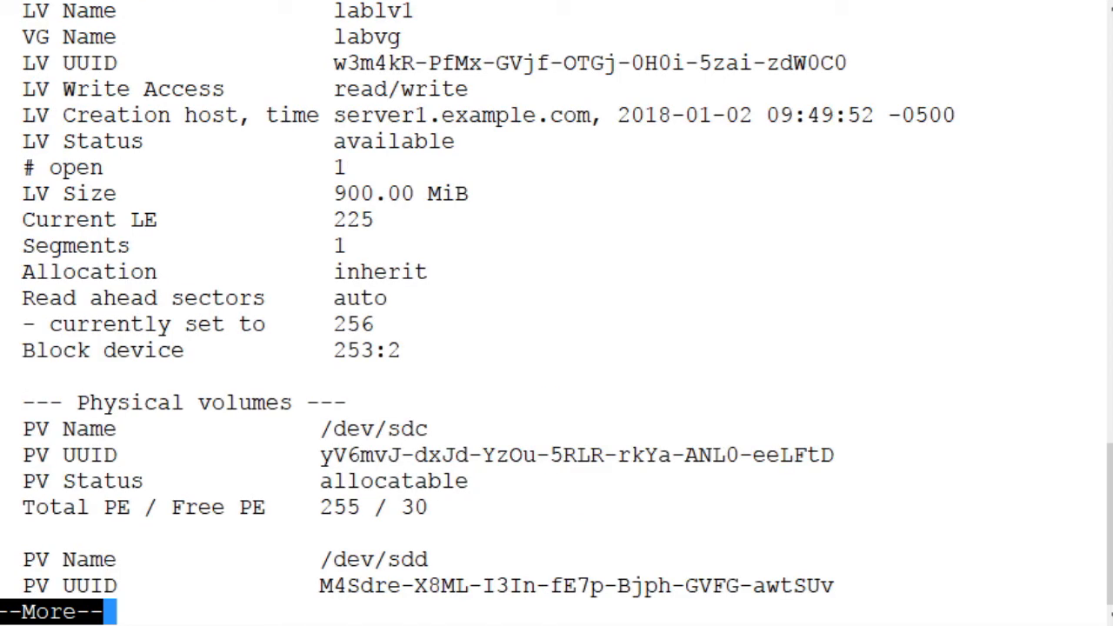
double_click(374, 10)
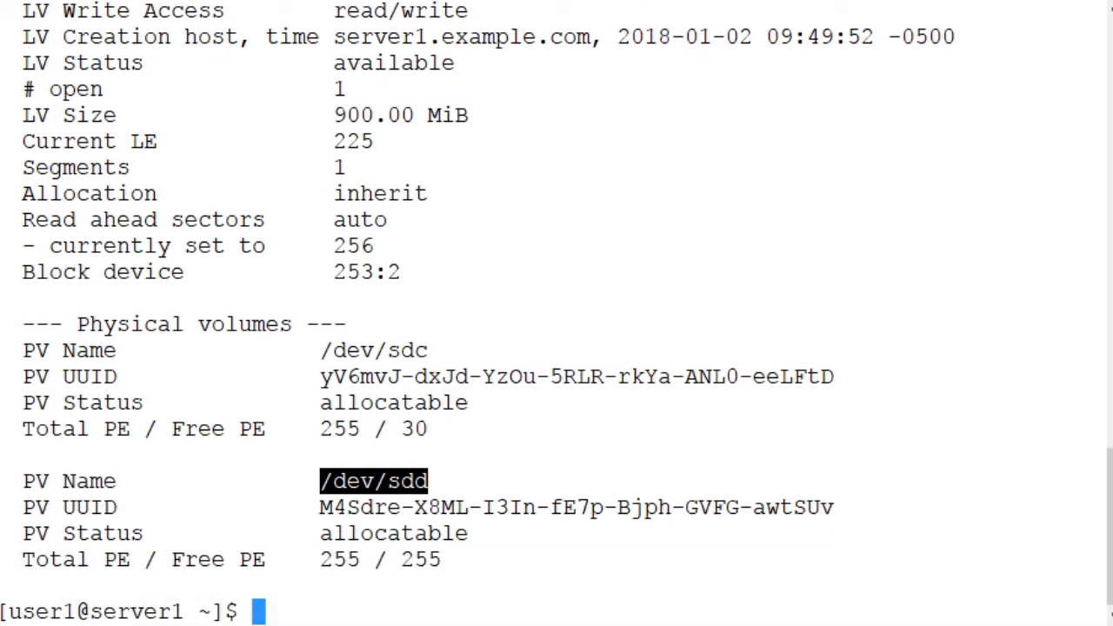
double_click(339, 559)
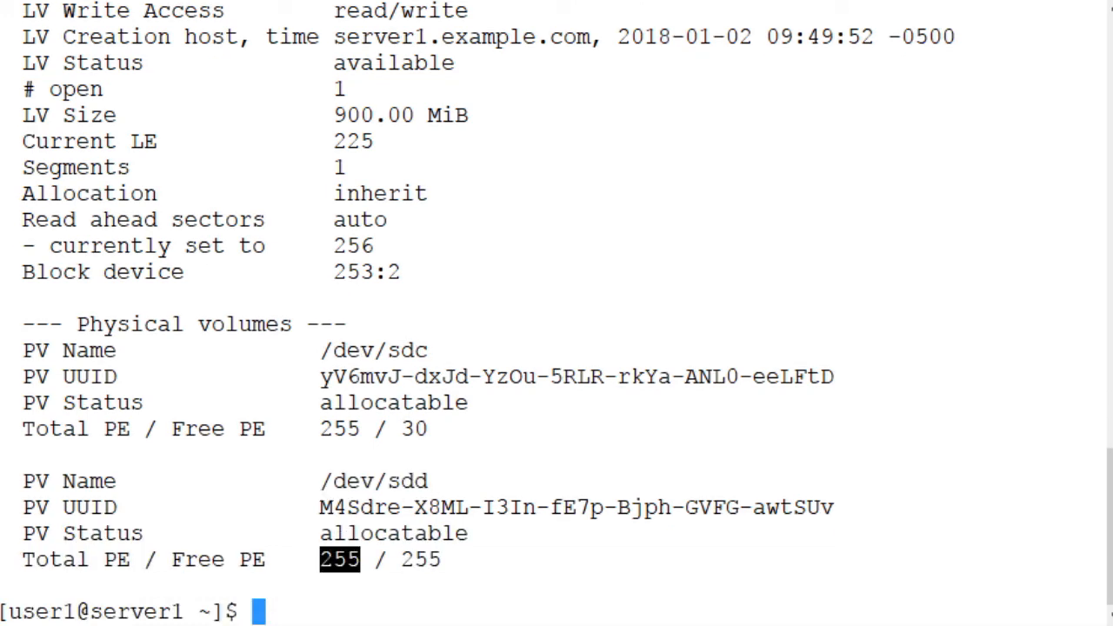